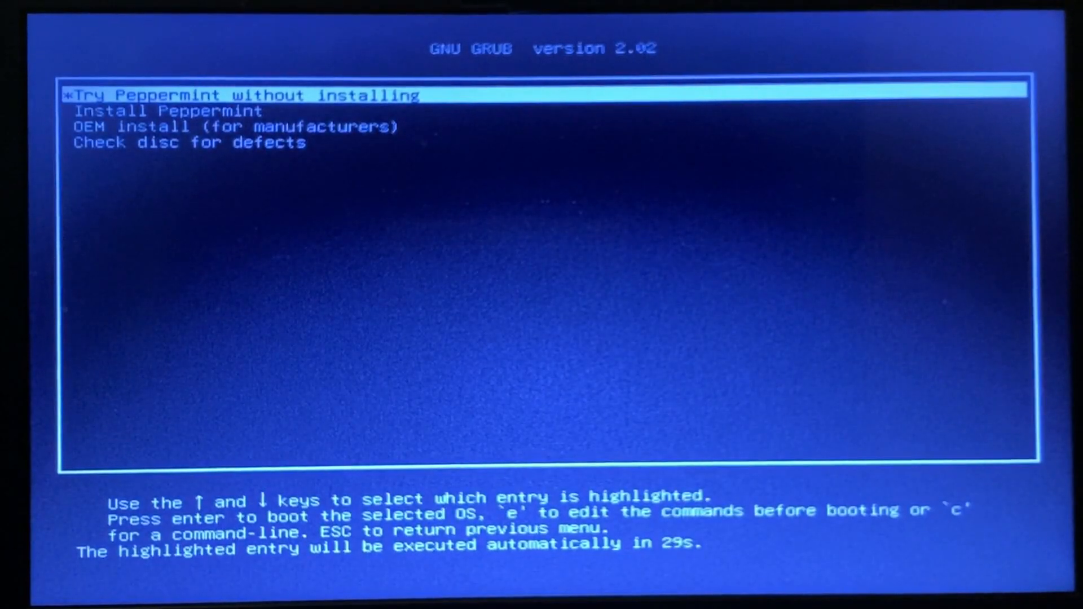
Leave the Peppermint GRUB menu and reboot into Aptio Setup's Main page
key(Down)
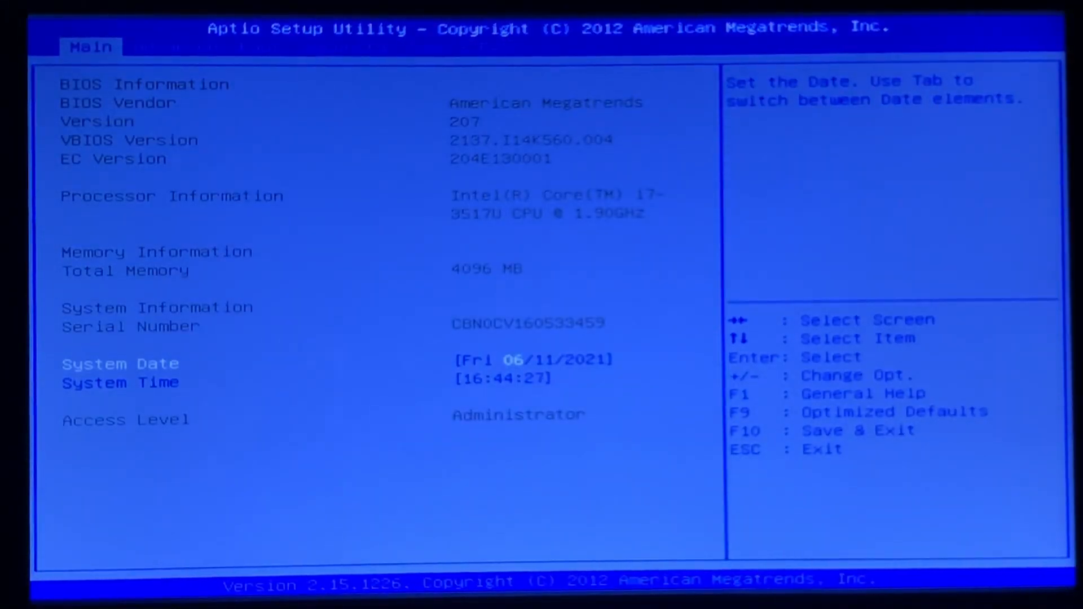
Review Boot Option #1 on the Boot tab, then move to the Advanced tab
key(Right)
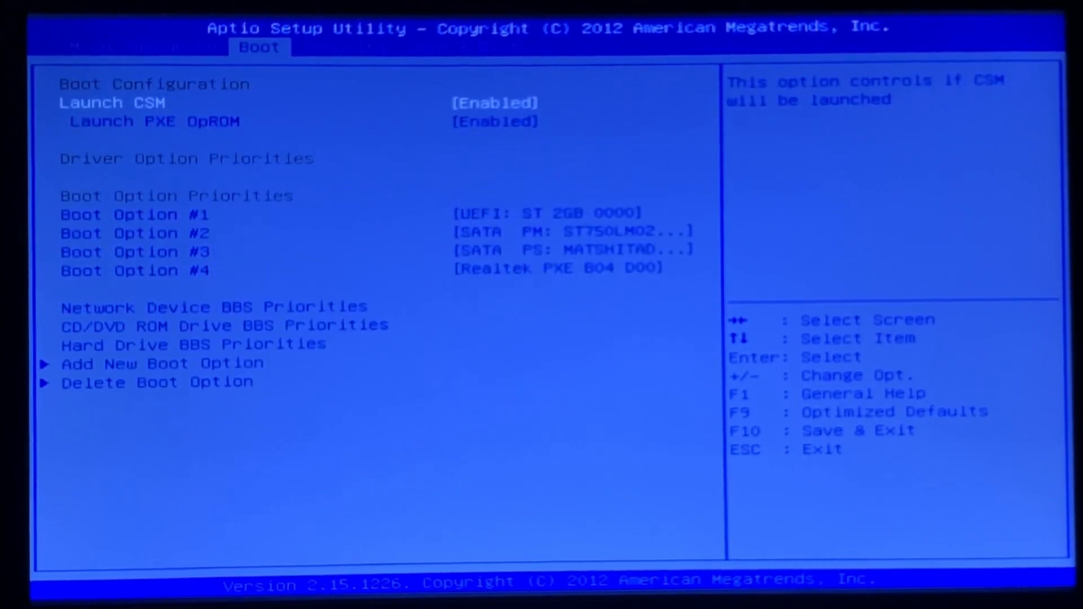
key(Down)
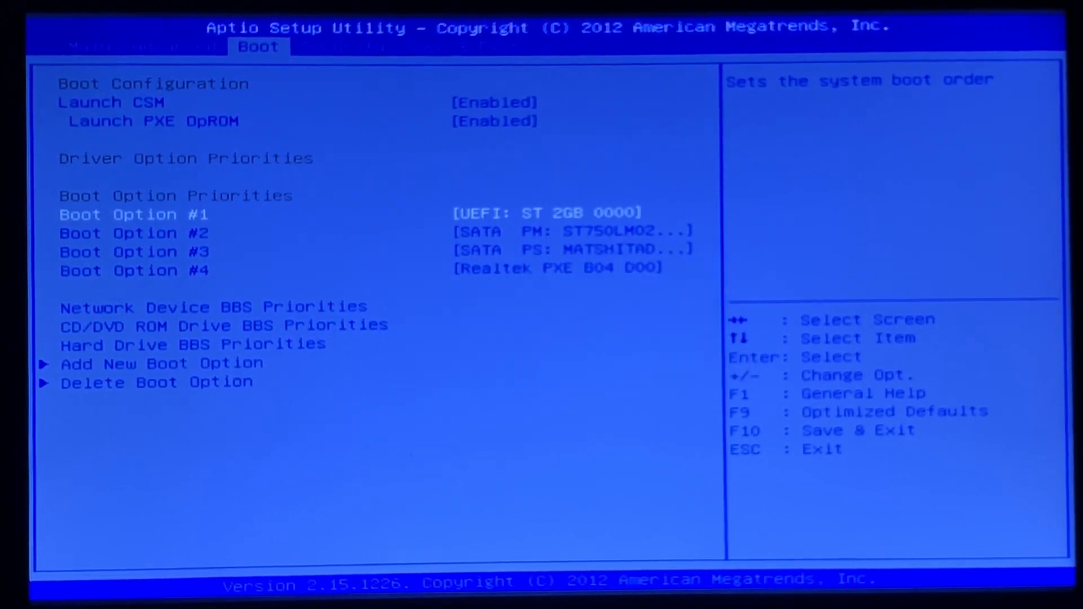
key(Left)
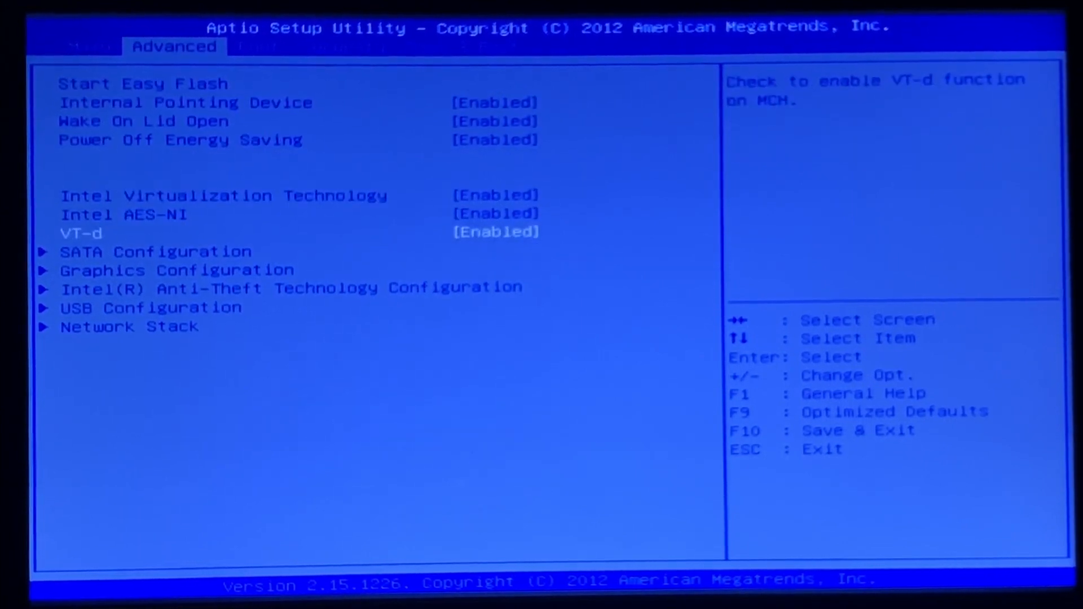
Inspect SATA Mode Selection choices in SATA Configuration, keeping IDE
key(Down)
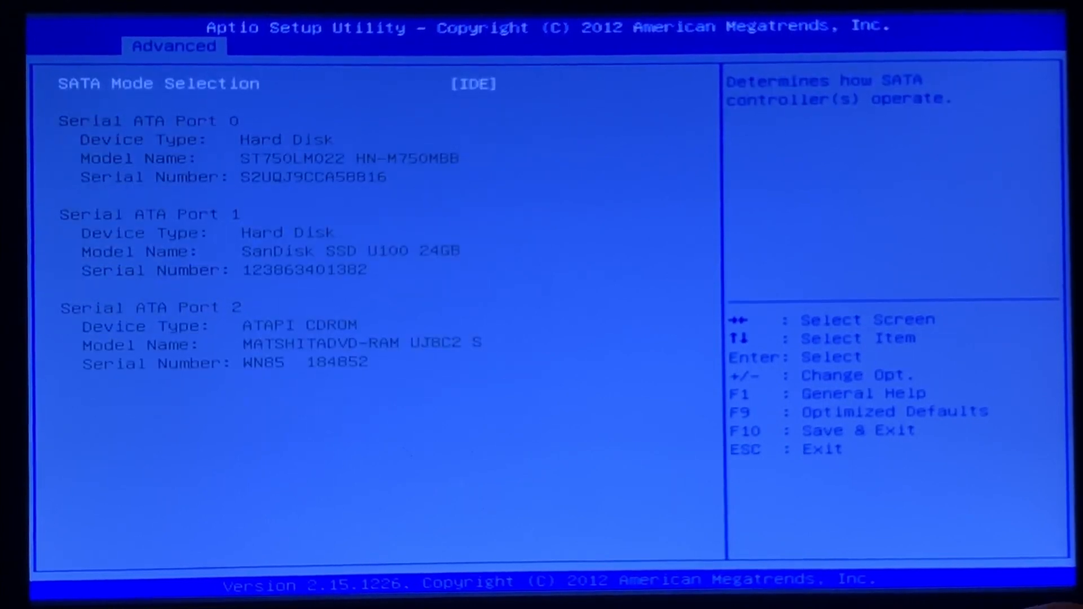
key(enter)
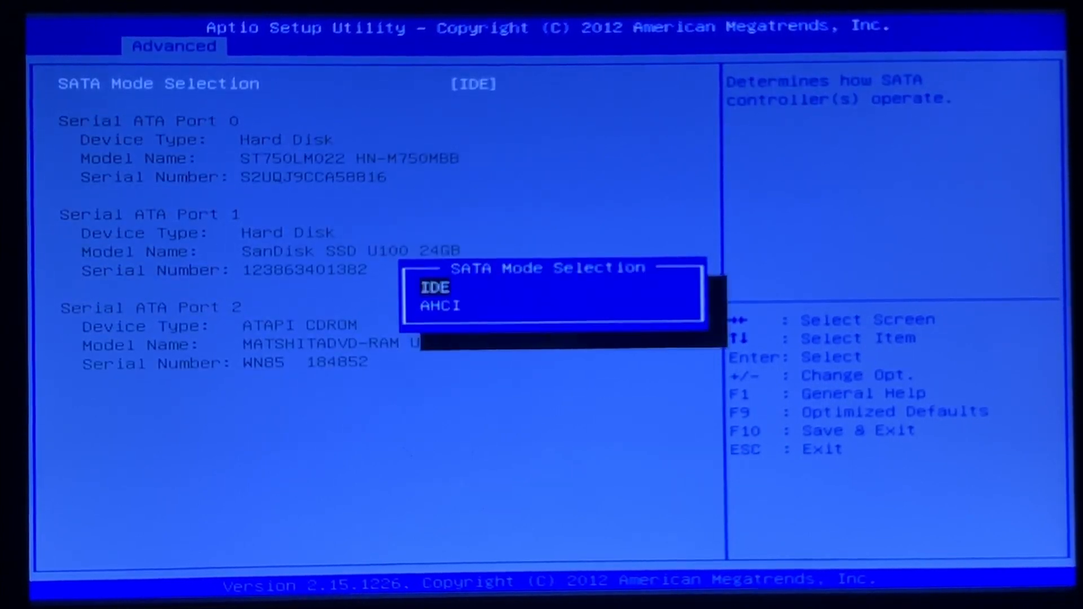
key(Down)
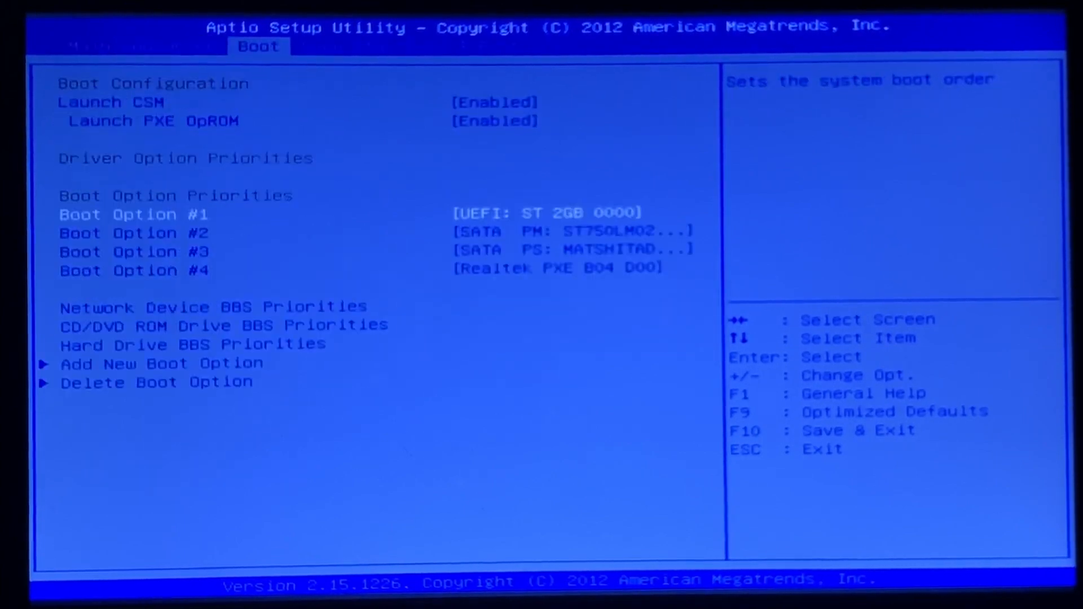
Reopen SATA Configuration, then bring up the Boot Option #1 device list
key(Left)
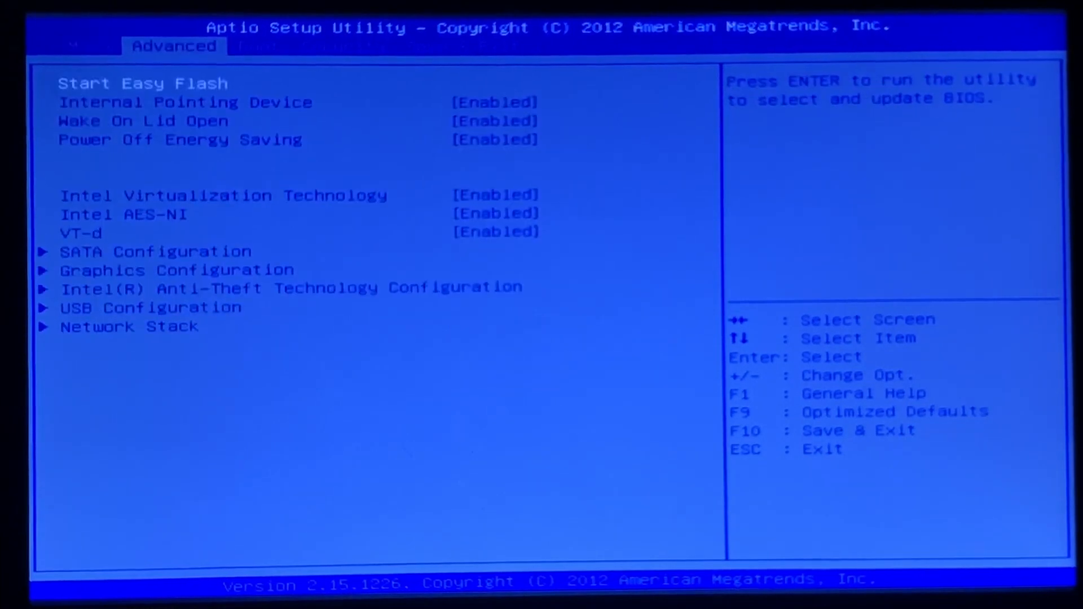
key(down)
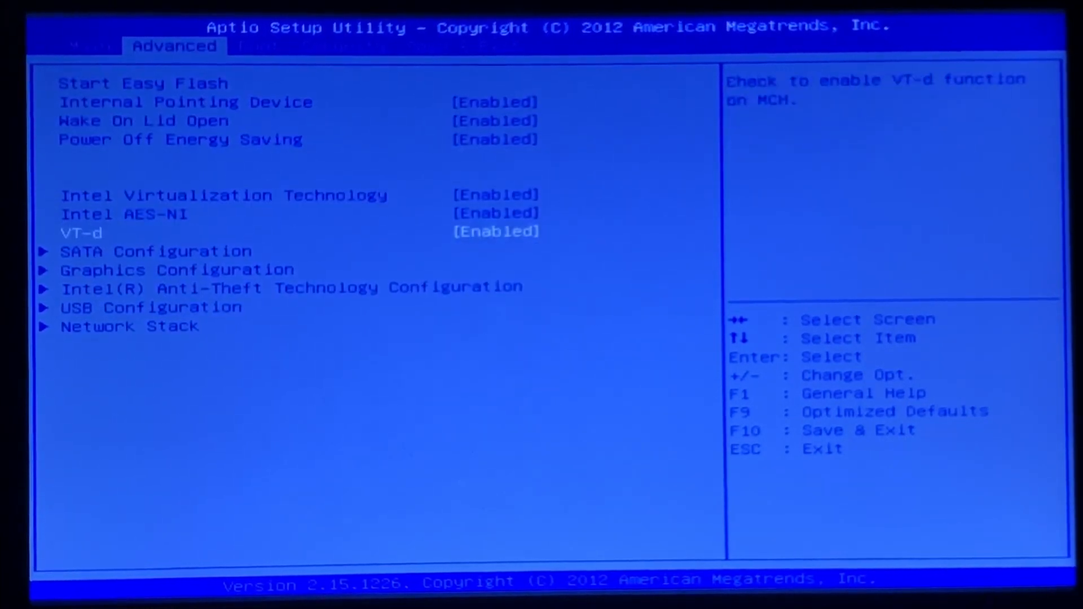
key(enter)
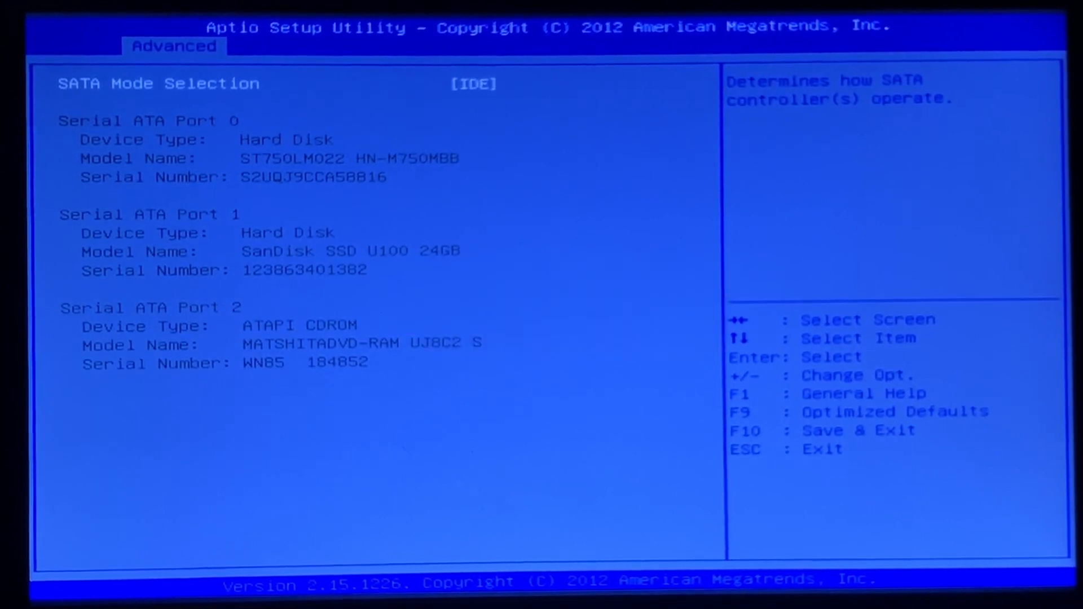
key(right)
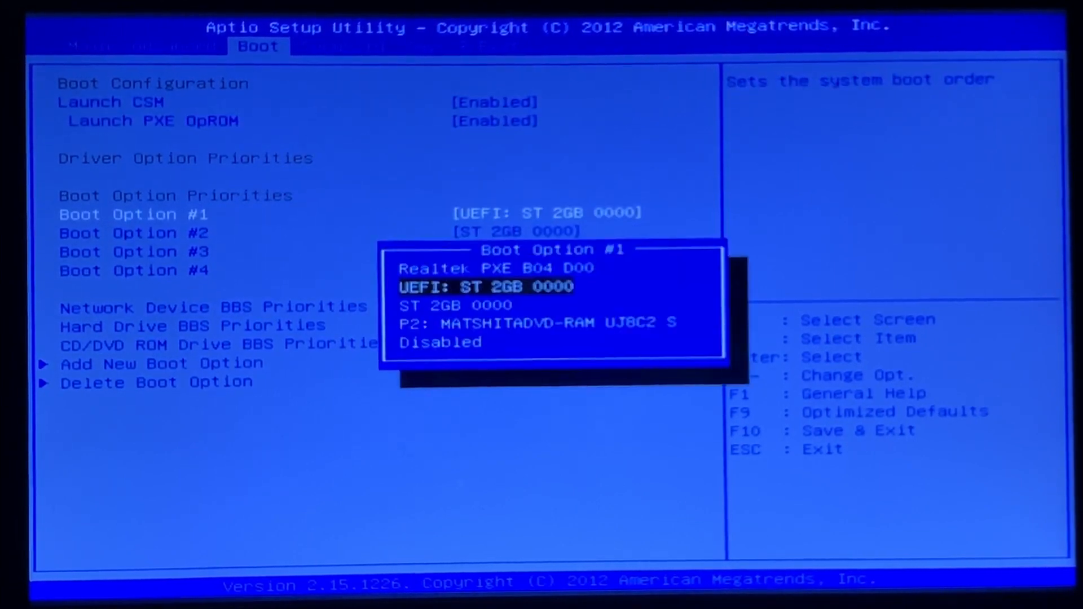
Set ST 2GB 0000 as Boot Option #1, save with F10, and select Install Peppermint OS
key(Down)
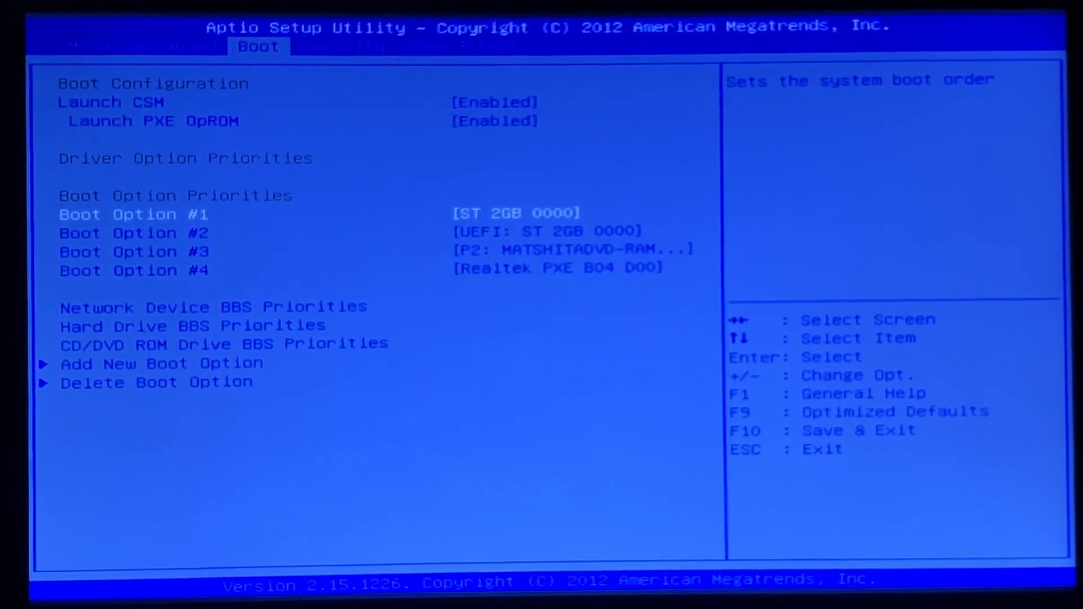
key(F10)
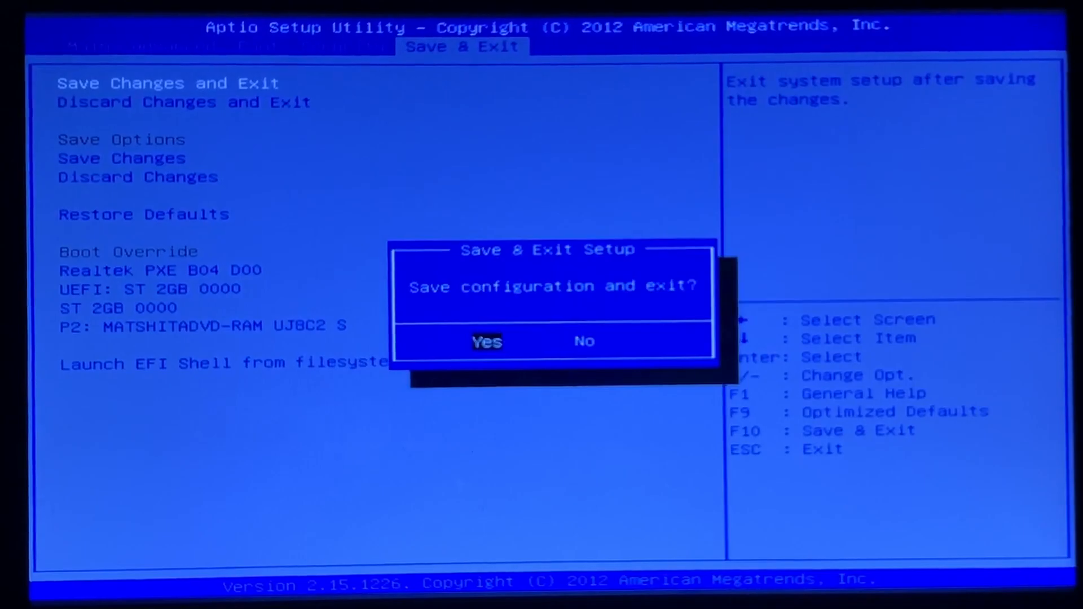
click(486, 341)
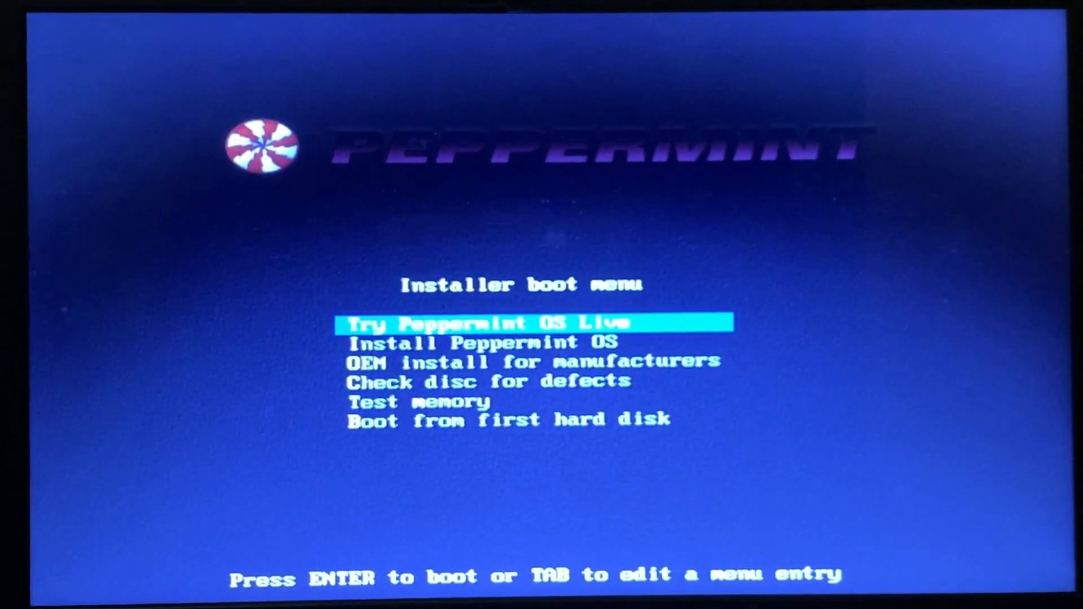
key(Down)
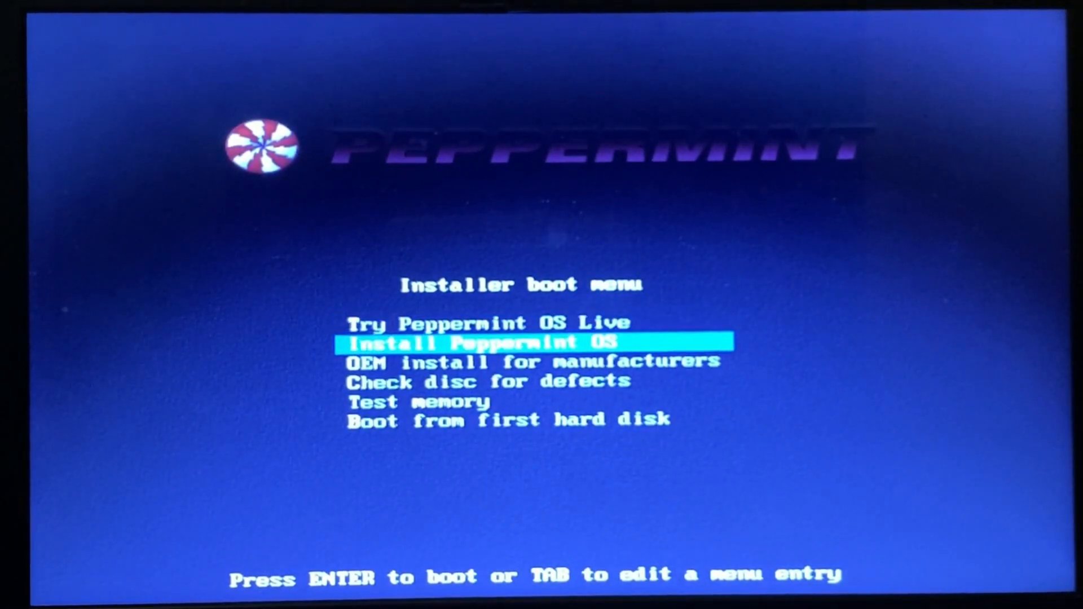